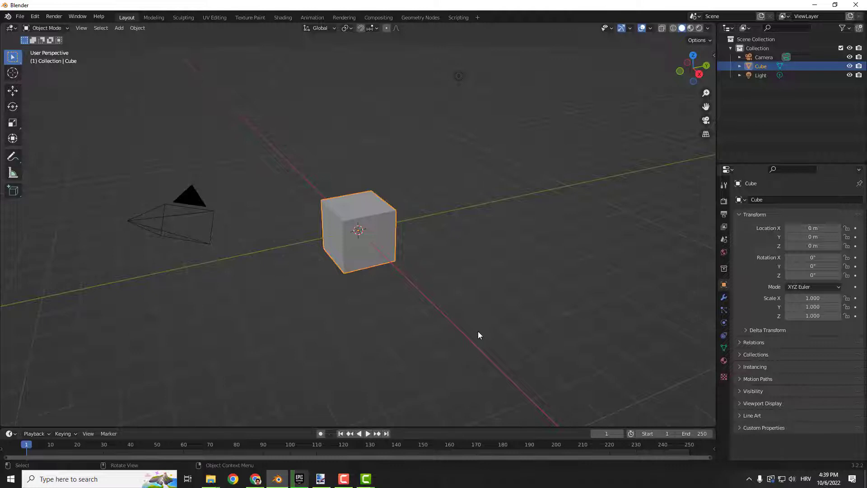
{"action": "mouse_move", "coordinate": [477, 329]}
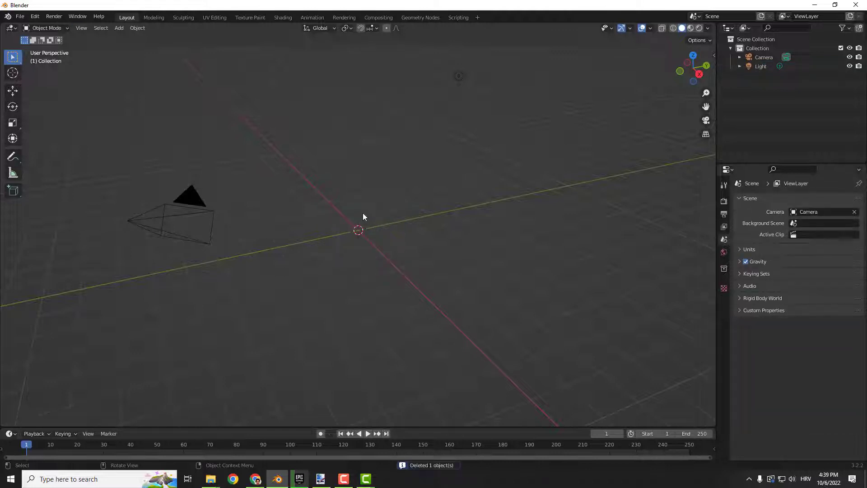
{"action": "mouse_move", "coordinate": [353, 217]}
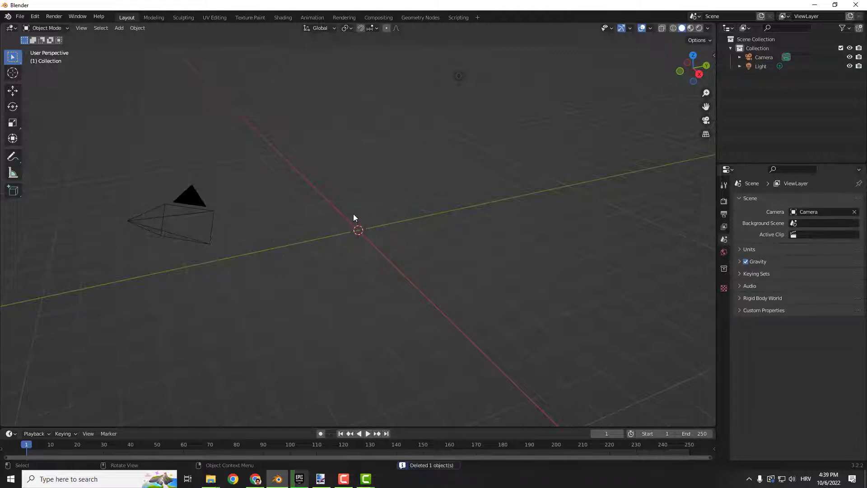
- Add a torus mesh at the origin of the scene
{"action": "left_click", "coordinate": [120, 27]}
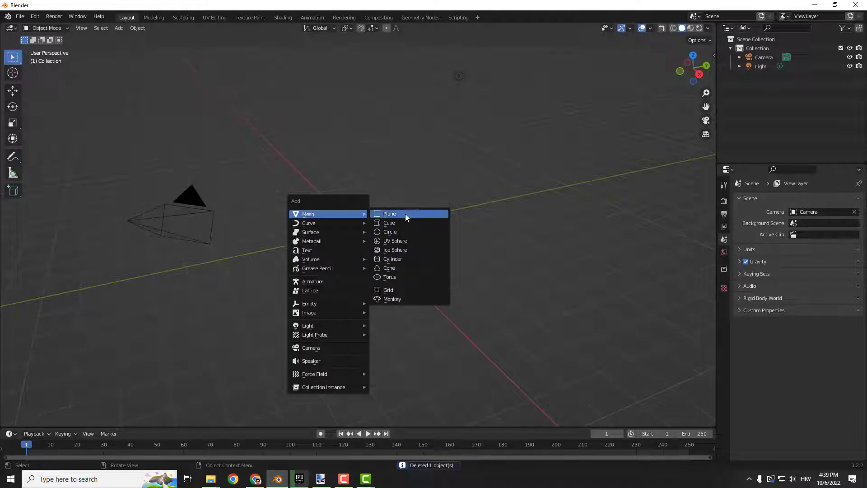
{"action": "left_click", "coordinate": [389, 277]}
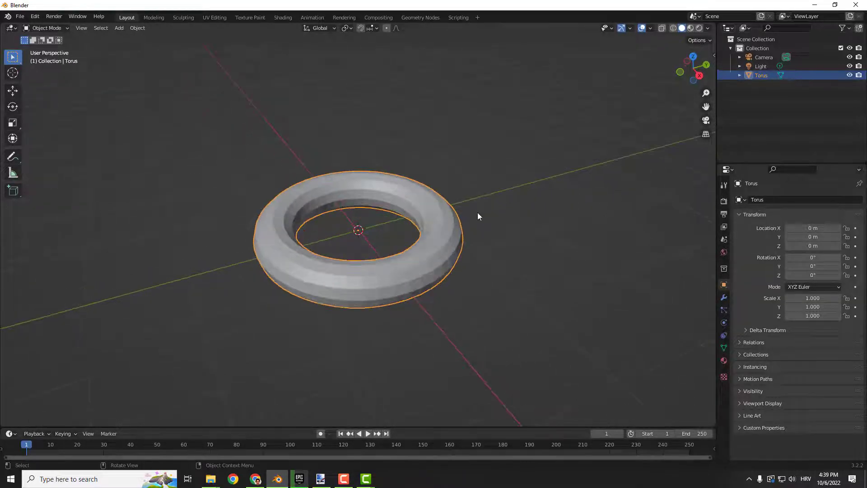
{"action": "key", "text": "Tab"}
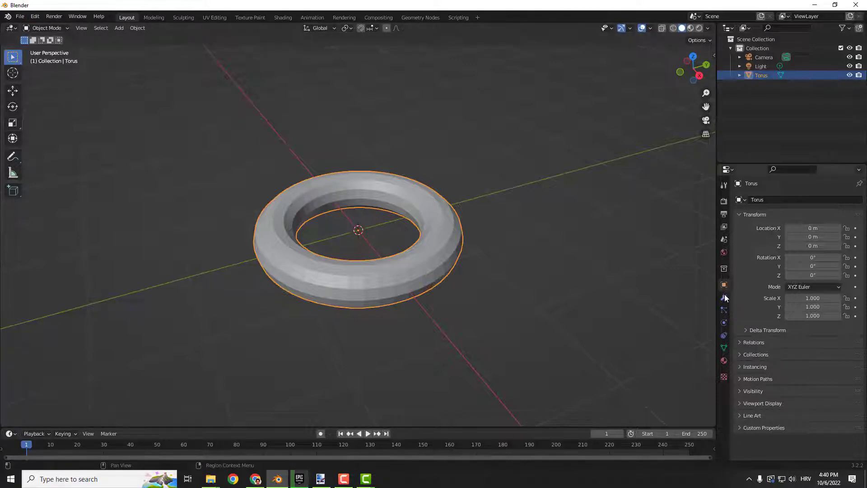
- Give the torus a Subdivision Surface modifier with viewport level 2
{"action": "left_click", "coordinate": [723, 298]}
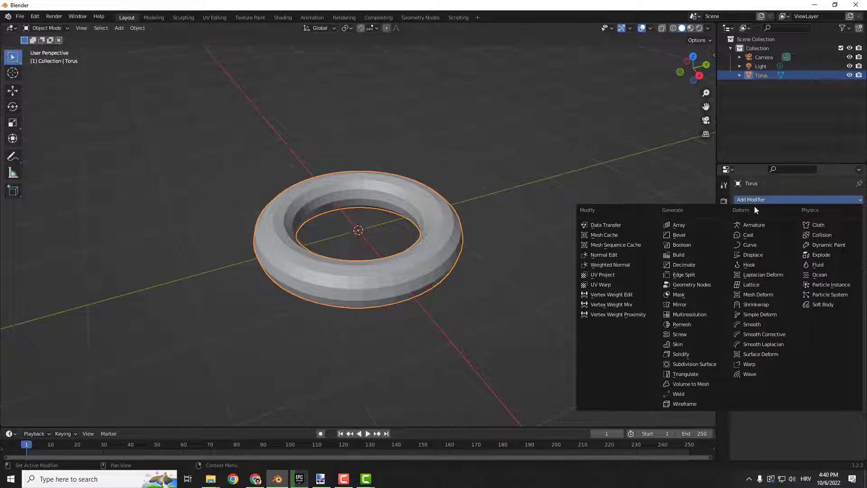
{"action": "left_click", "coordinate": [695, 363]}
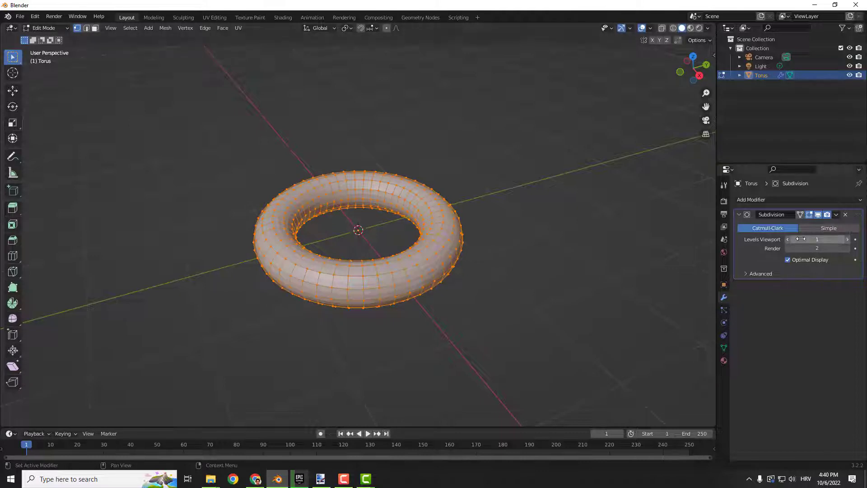
{"action": "left_click", "coordinate": [848, 238]}
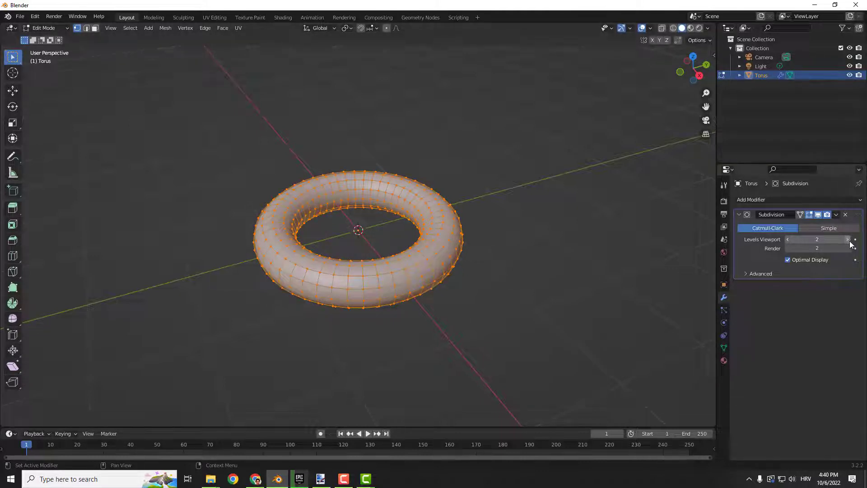
{"action": "left_click", "coordinate": [847, 240]}
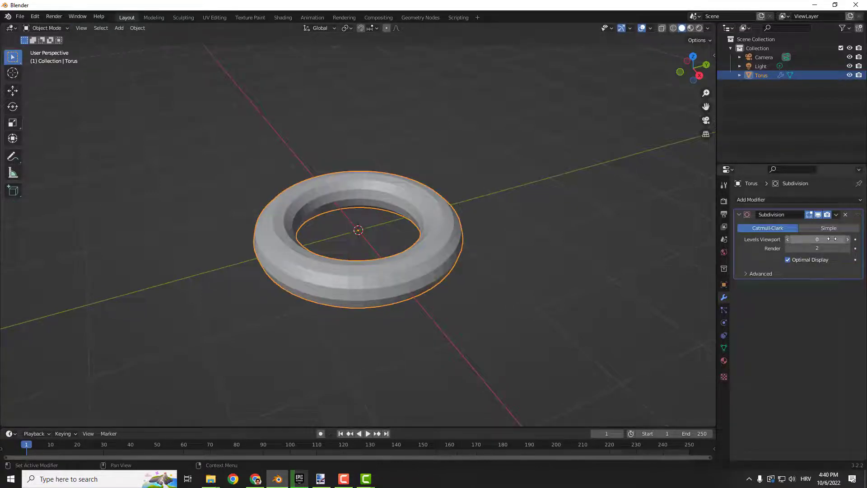
{"action": "mouse_move", "coordinate": [846, 239]}
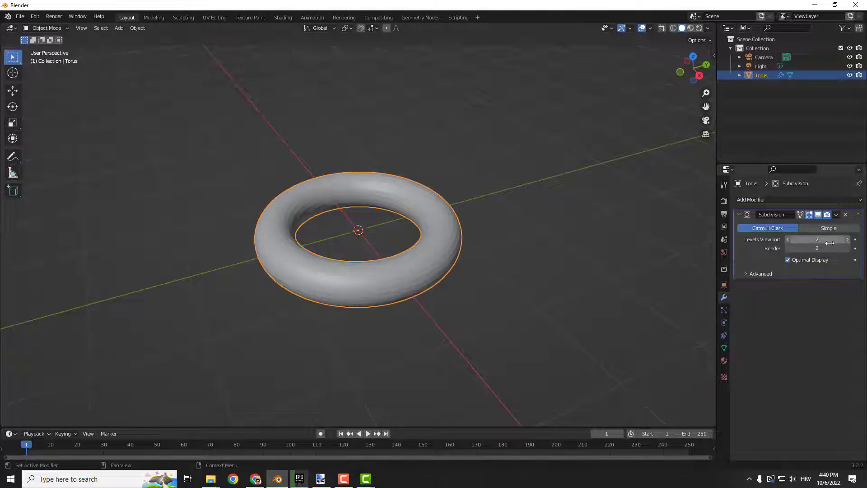
- Apply the Subdivision Surface modifier so the torus becomes a dense mesh
{"action": "left_click", "coordinate": [836, 215]}
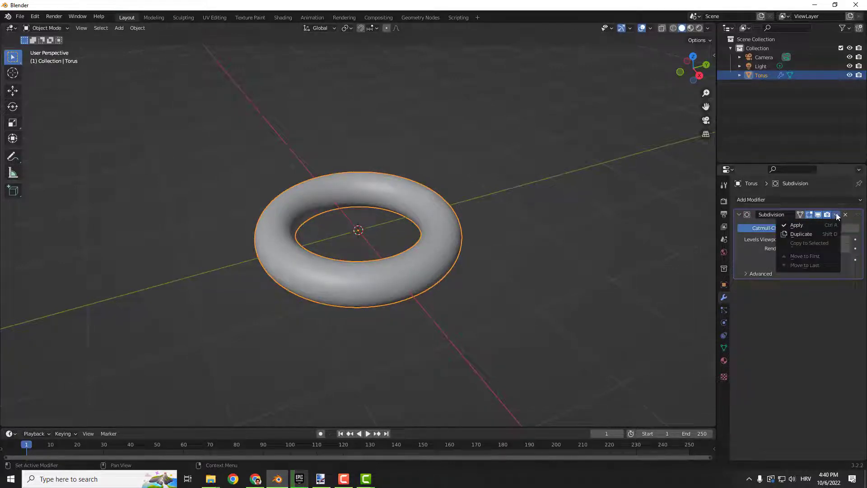
{"action": "left_click", "coordinate": [797, 225]}
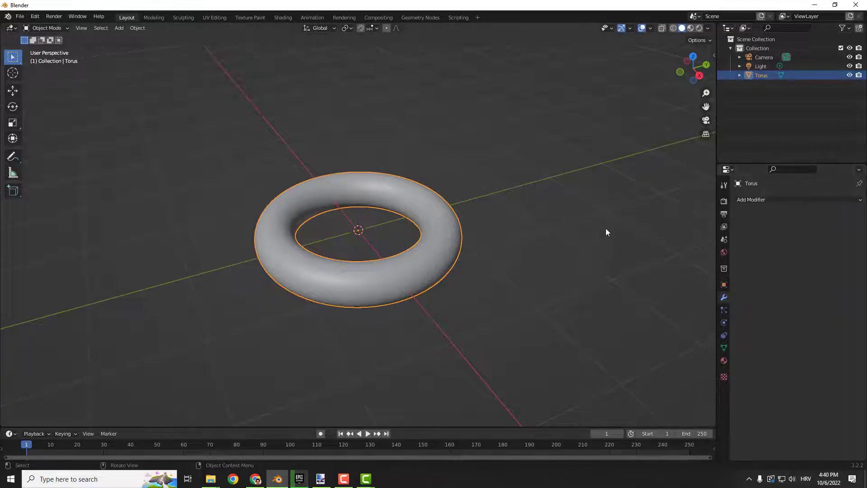
{"action": "key", "text": "Tab"}
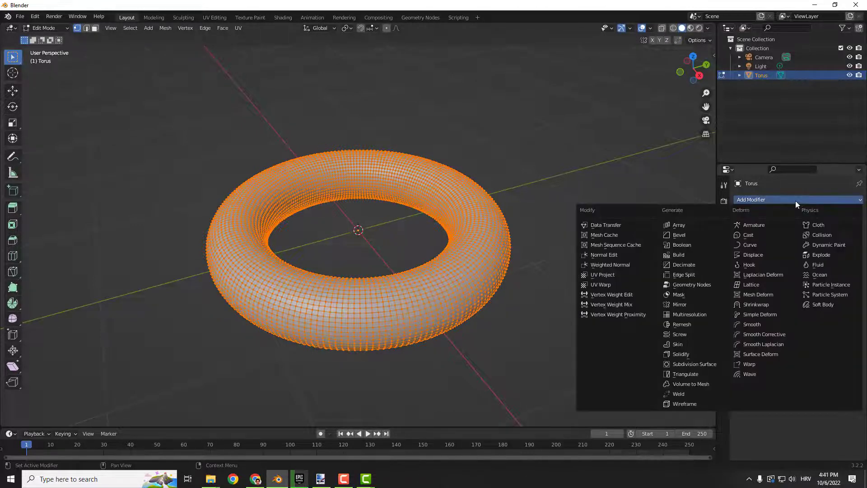
- Add a Decimate modifier in Un-Subdivide mode at 6 iterations, leaving 144 faces
{"action": "left_click", "coordinate": [684, 265]}
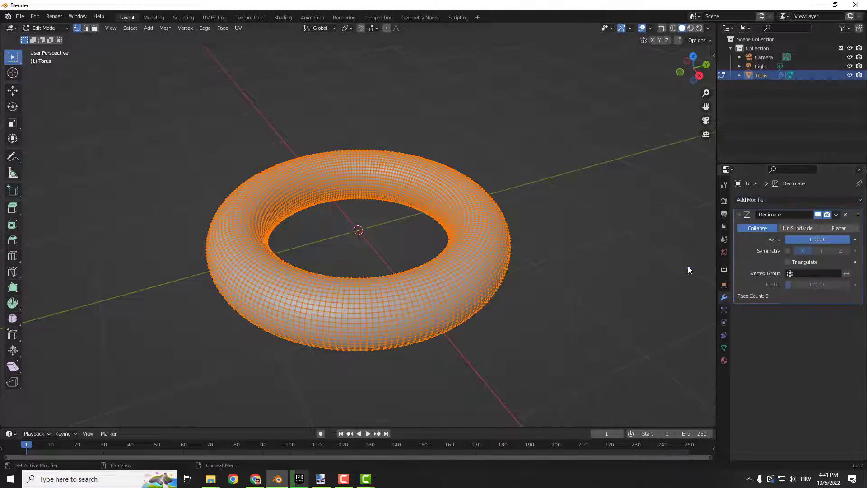
{"action": "key", "text": "Tab"}
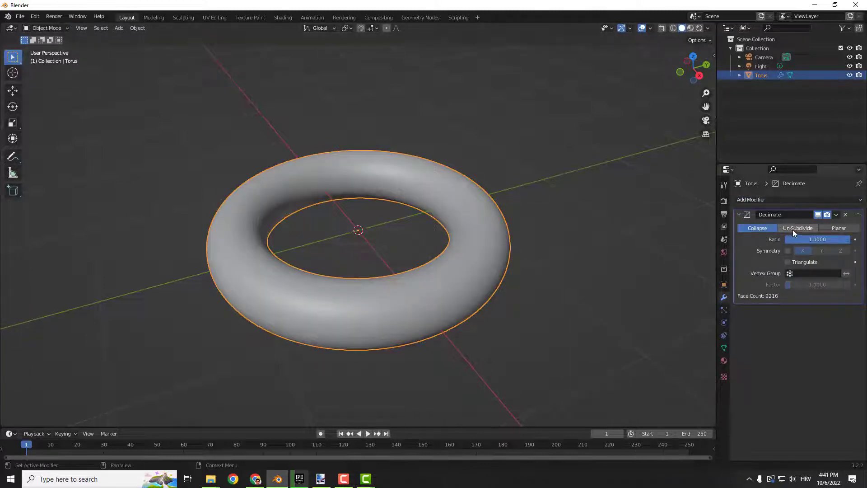
{"action": "left_click", "coordinate": [798, 228]}
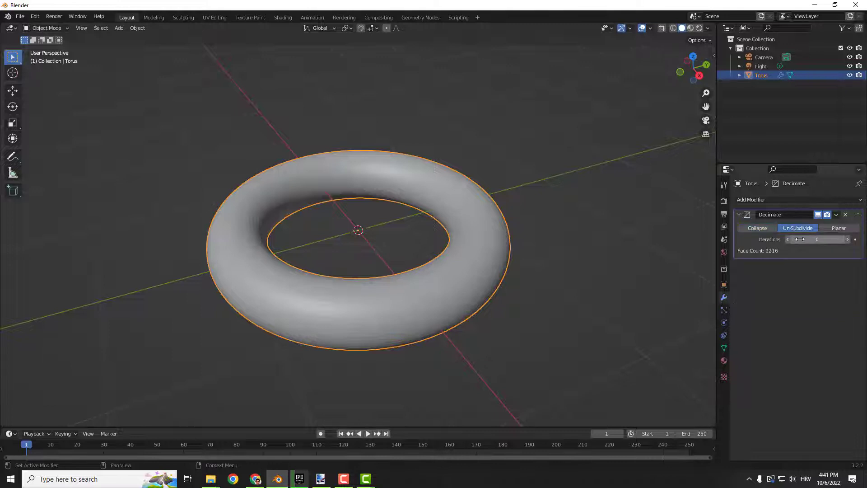
{"action": "left_click", "coordinate": [847, 239]}
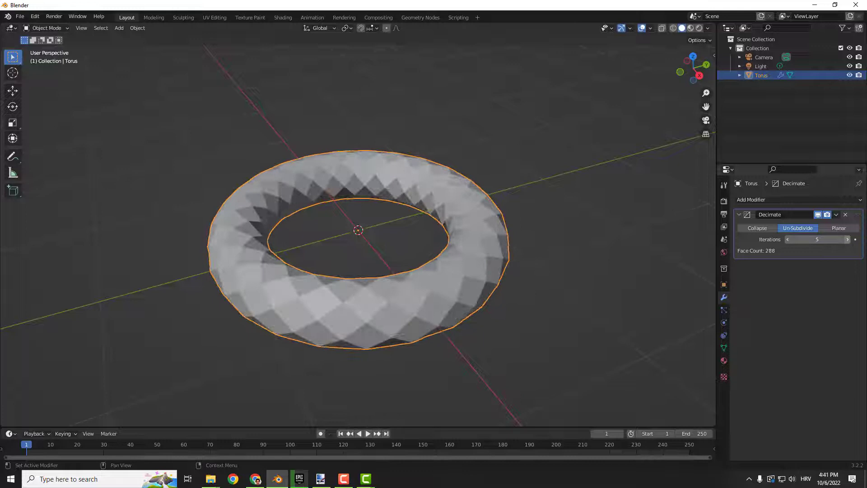
{"action": "left_click", "coordinate": [847, 239]}
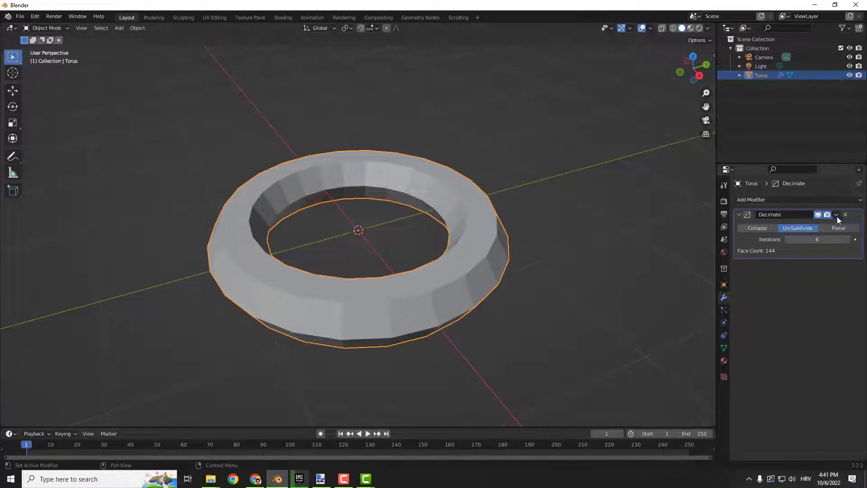
- Apply the Decimate modifier and view the low-poly torus mesh in Edit Mode
{"action": "key", "text": "Tab"}
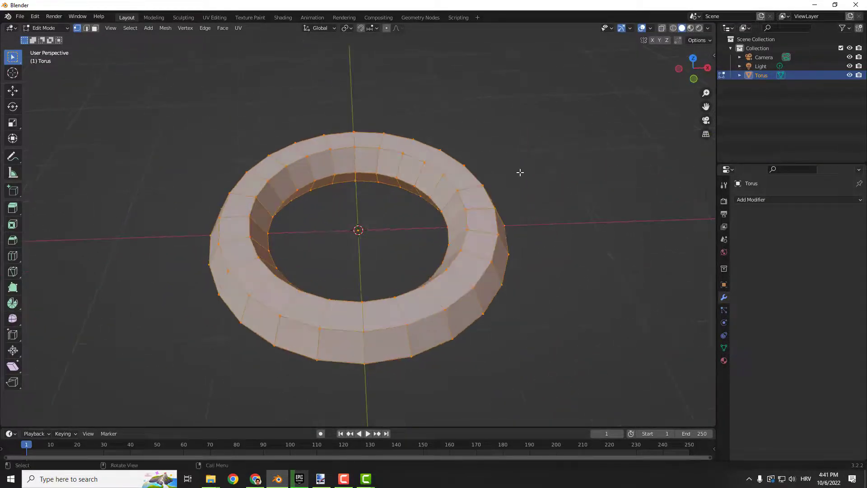
{"action": "left_click_drag", "start_coordinate": [521, 171], "coordinate": [527, 164]}
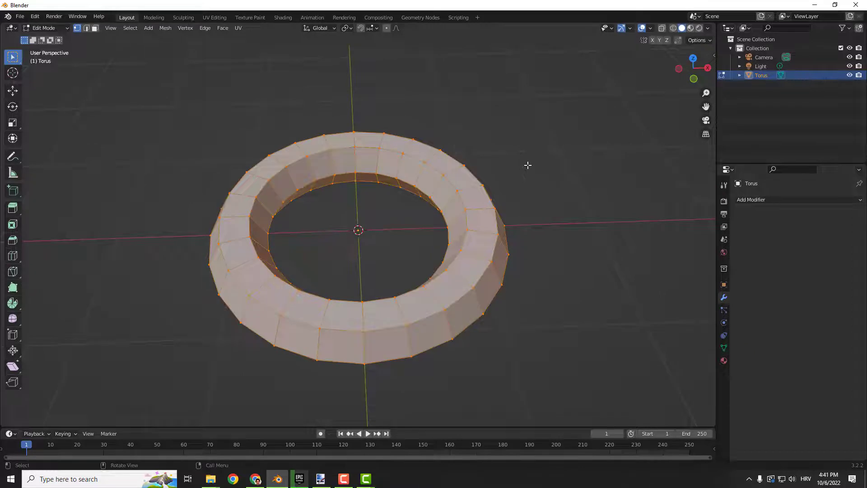